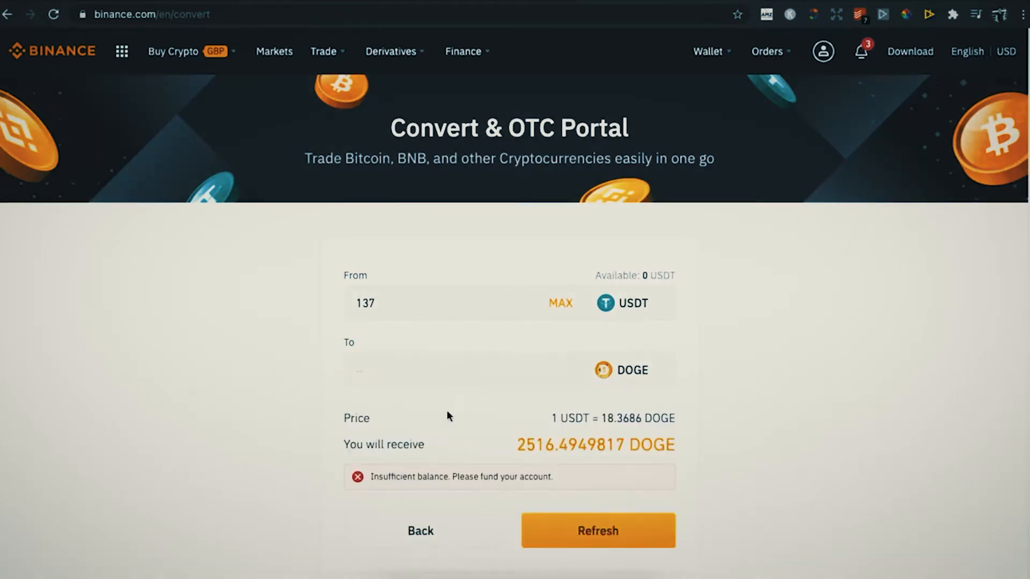
pyautogui.scroll(-3)
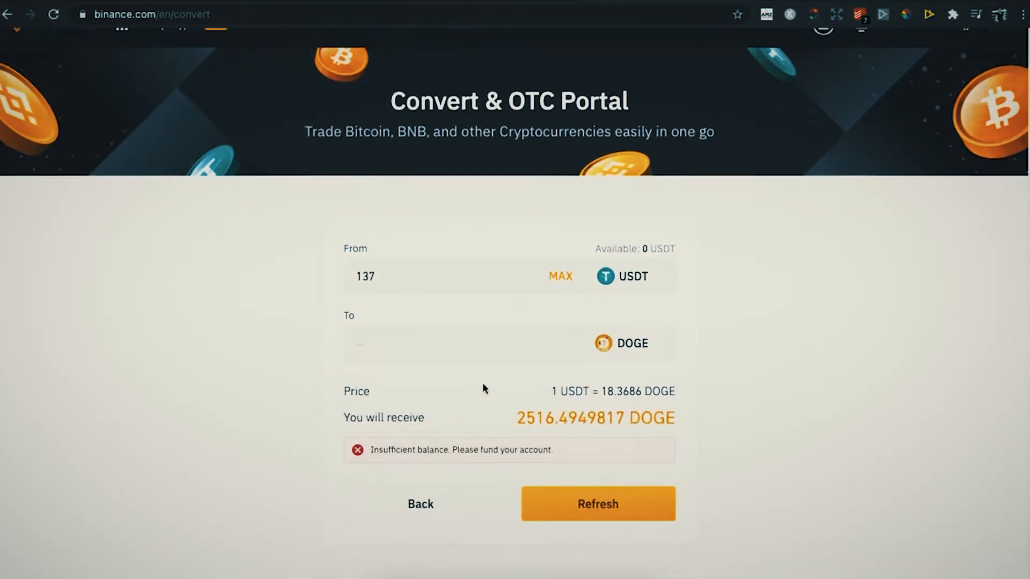